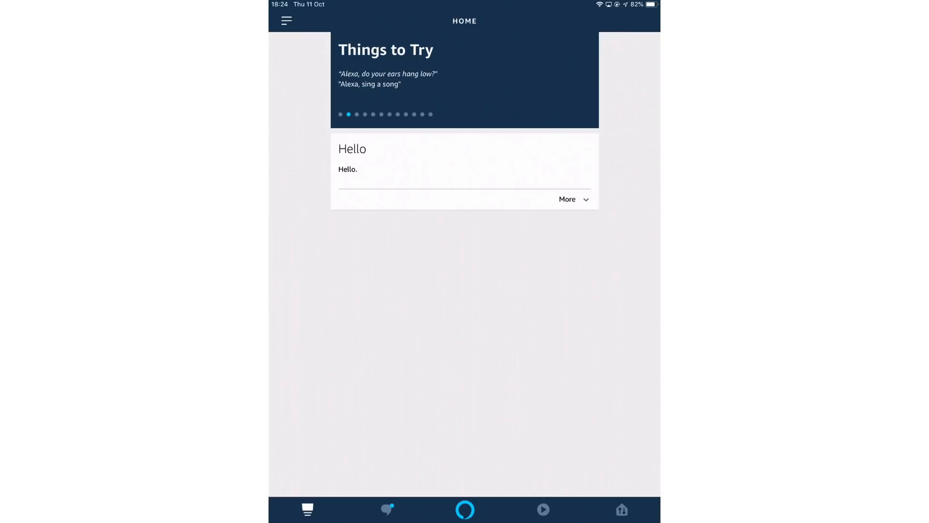
# Go to the Devices page from the bottom navigation bar
pyautogui.click(622, 509)
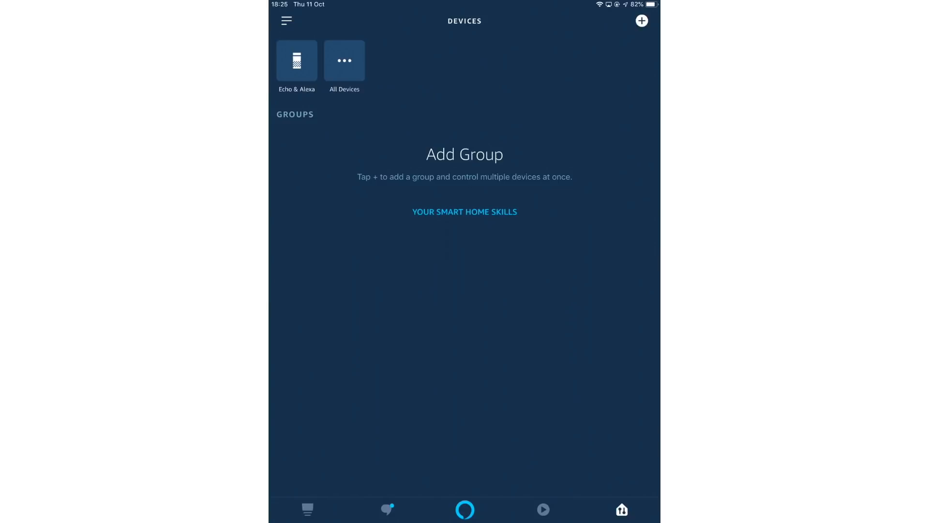
# Show the All Devices list with the 3rd Gen Echo Dot and This Device
pyautogui.click(343, 60)
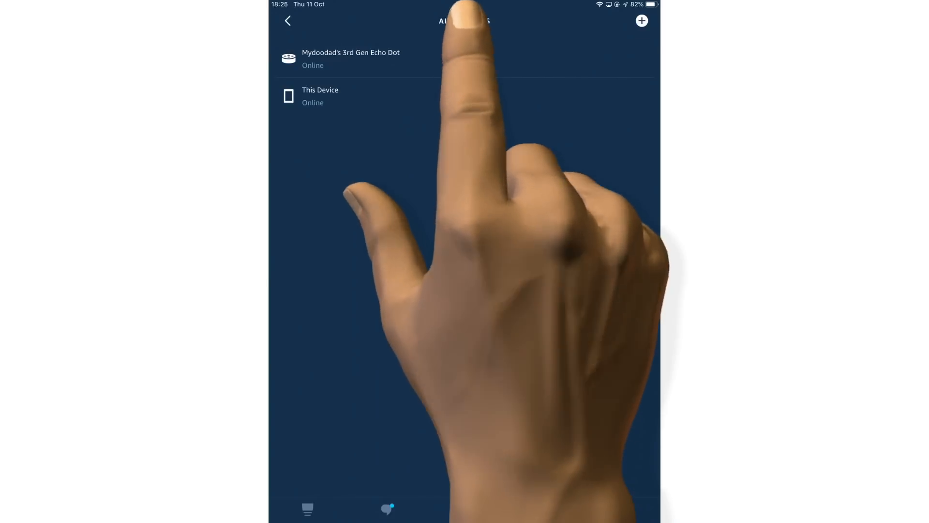
pyautogui.click(350, 58)
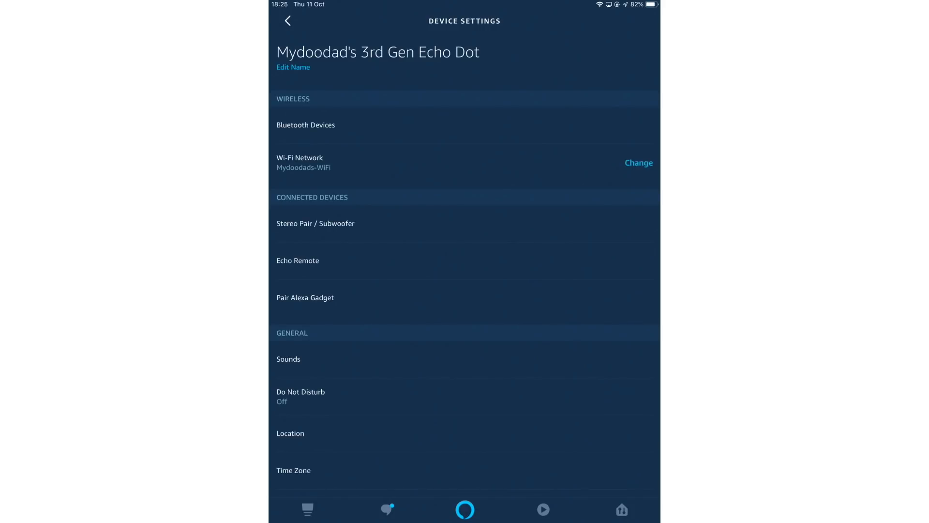
pyautogui.scroll(3)
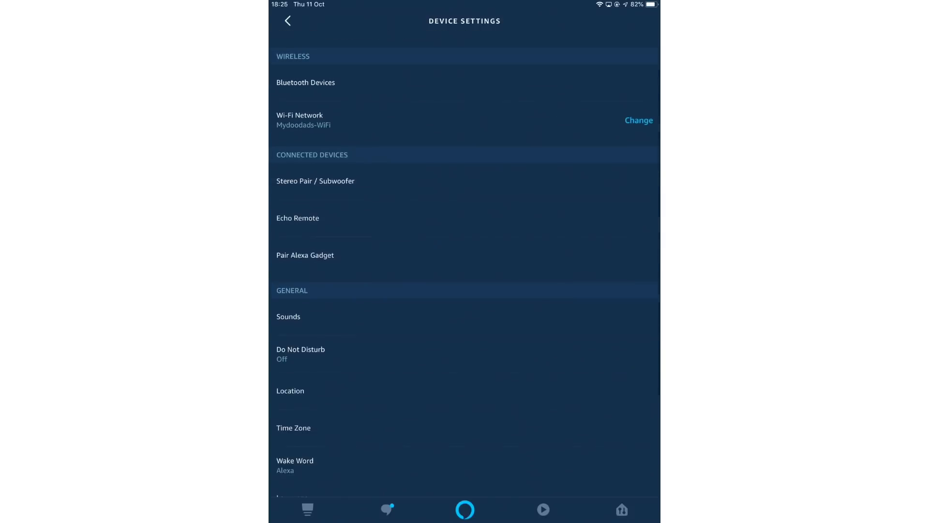
pyautogui.scroll(-3)
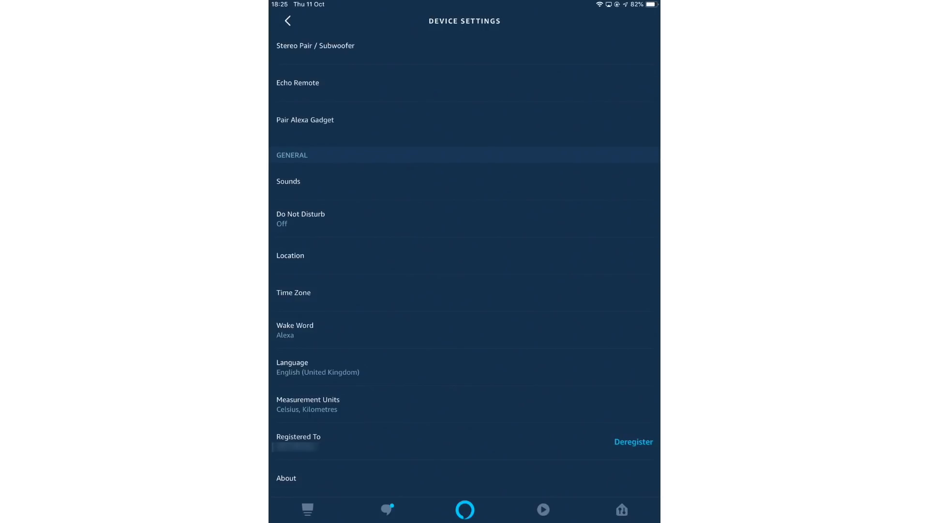
# Deregister the Echo Dot from the account and return to the All Devices list
pyautogui.click(633, 441)
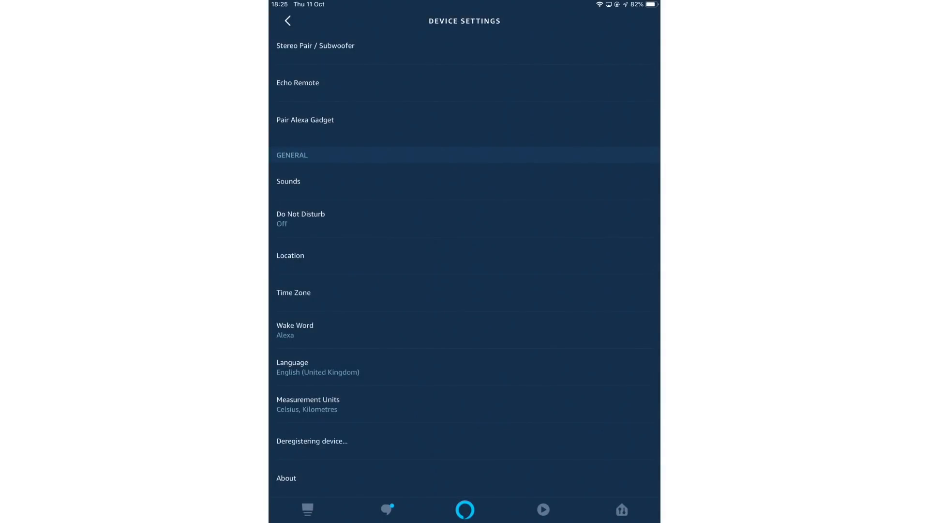
pyautogui.click(288, 20)
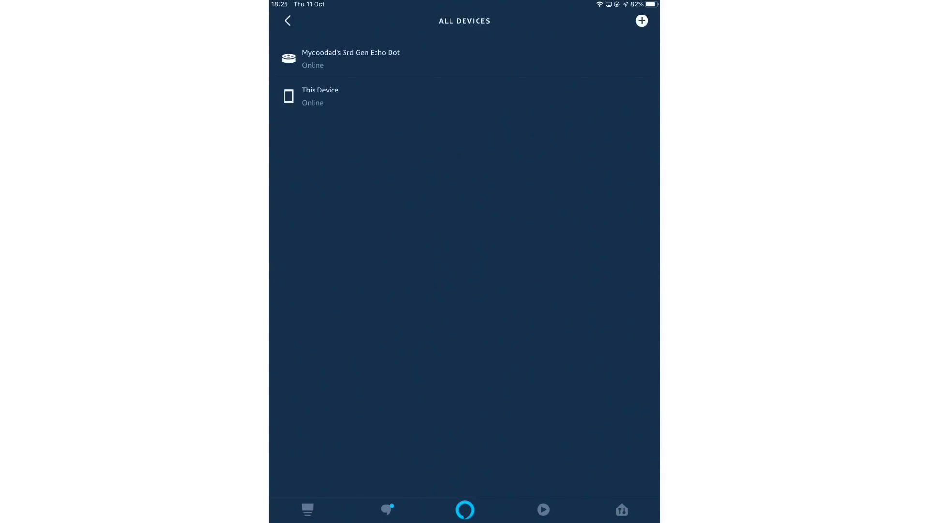